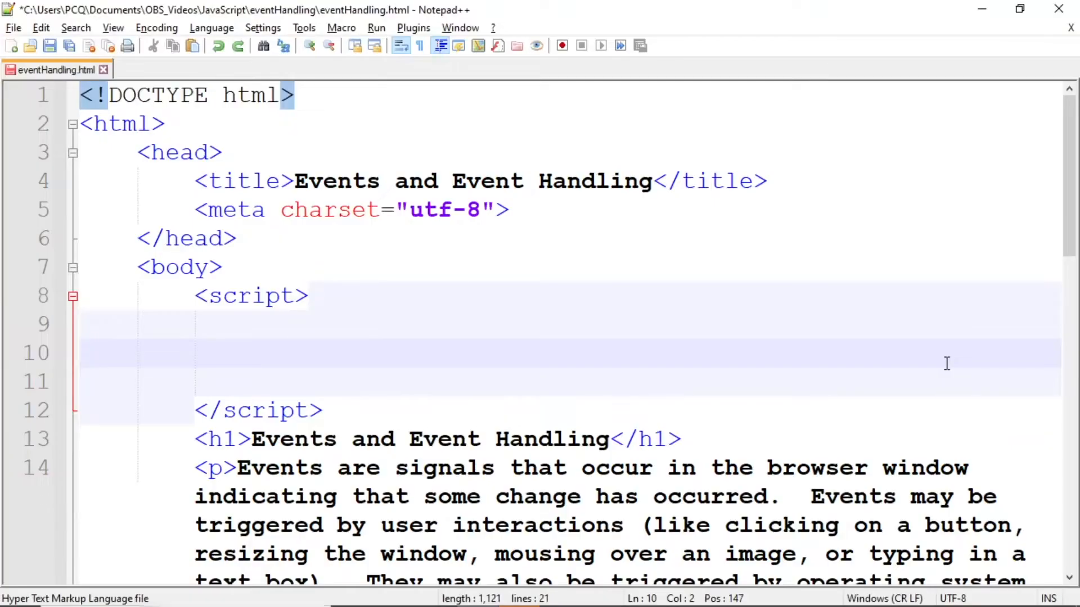
# Write displayWelcomeMessage with alert("Welcome to the Wonderful World of Events!") and call it below.
pyautogui.click(94, 352)
pyautogui.write('function ')
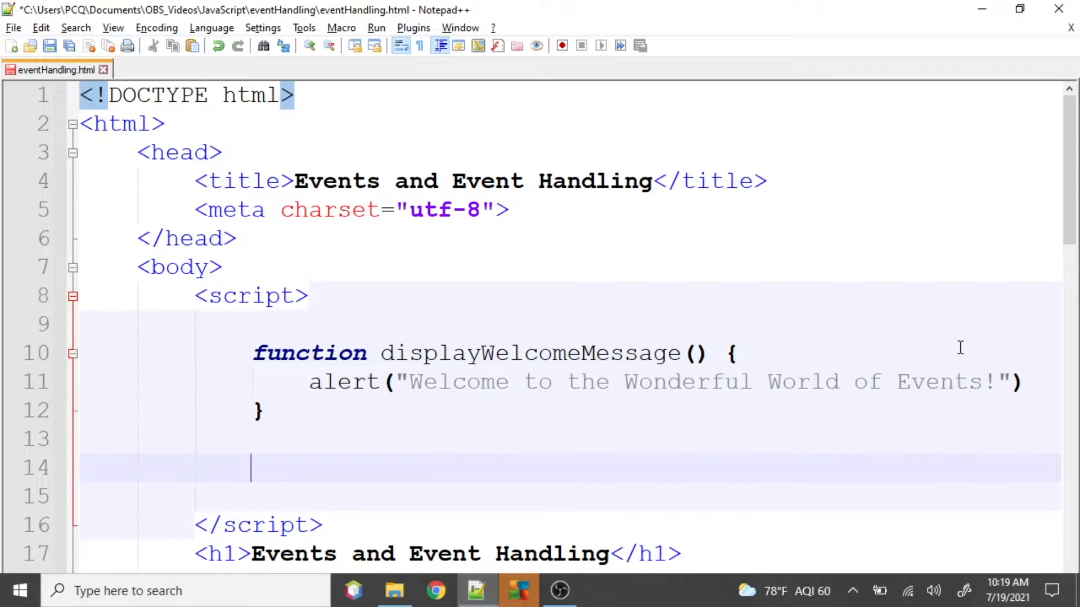
pyautogui.write('displayWelcomeMessage(')
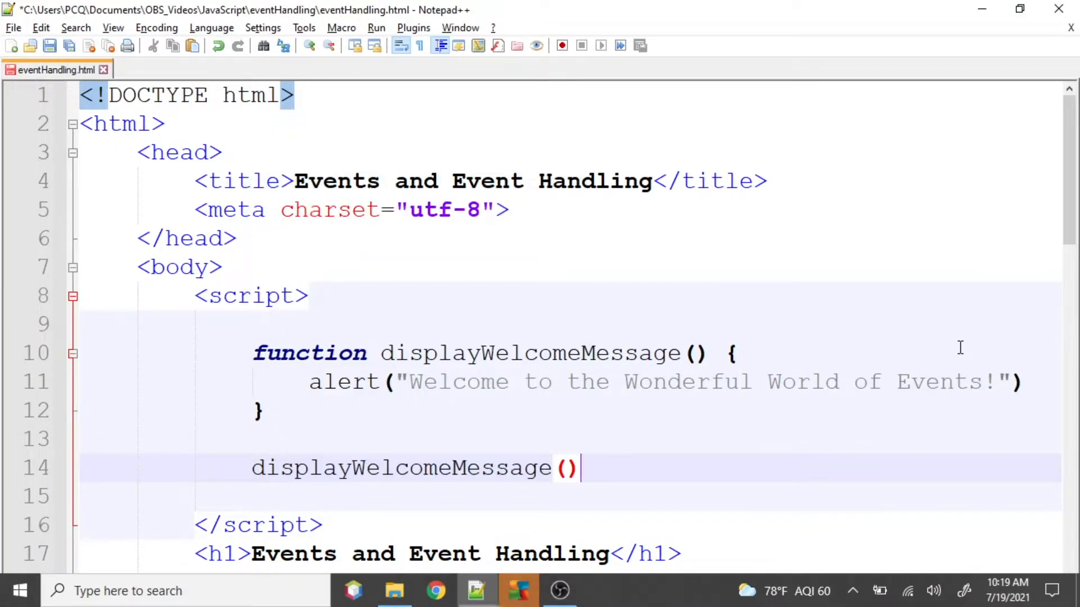
pyautogui.write(';')
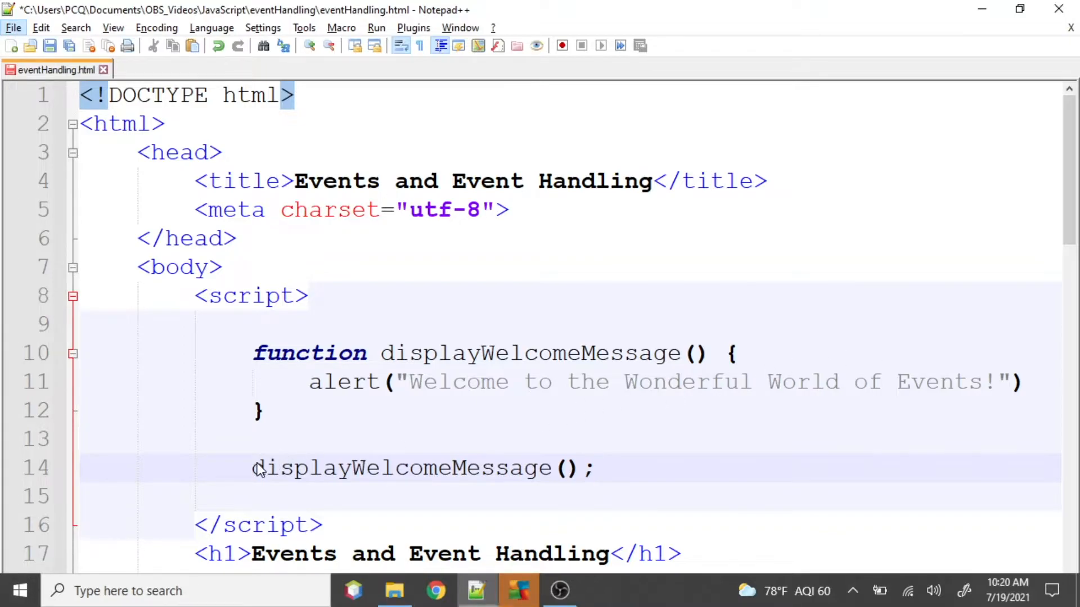
# Prefix the call so line 14 reads window.onload = displayWelcomeMessage();.
pyautogui.write('window.')
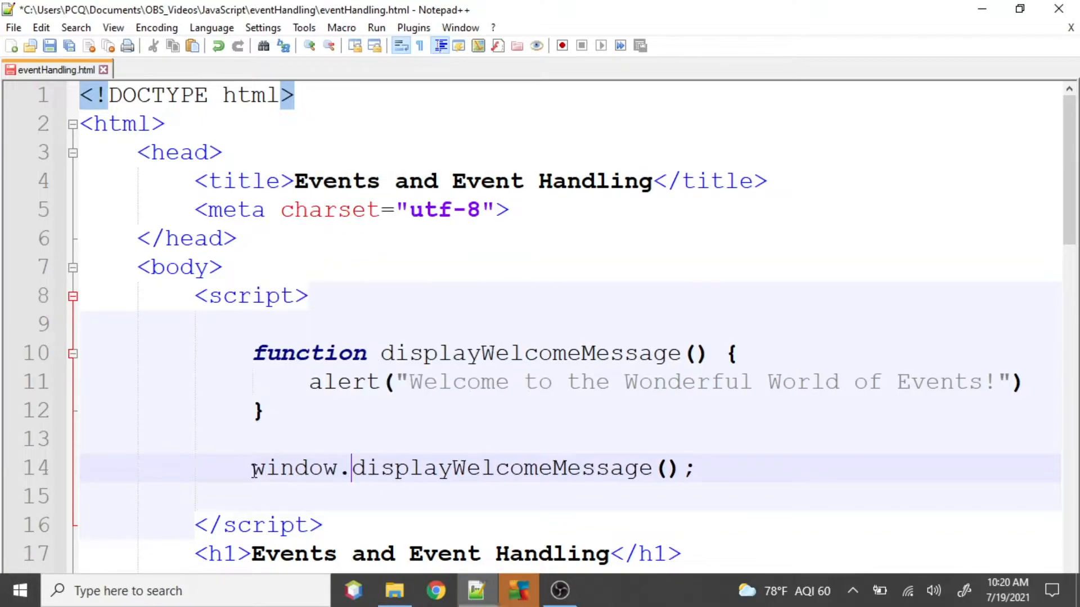
pyautogui.write('onload')
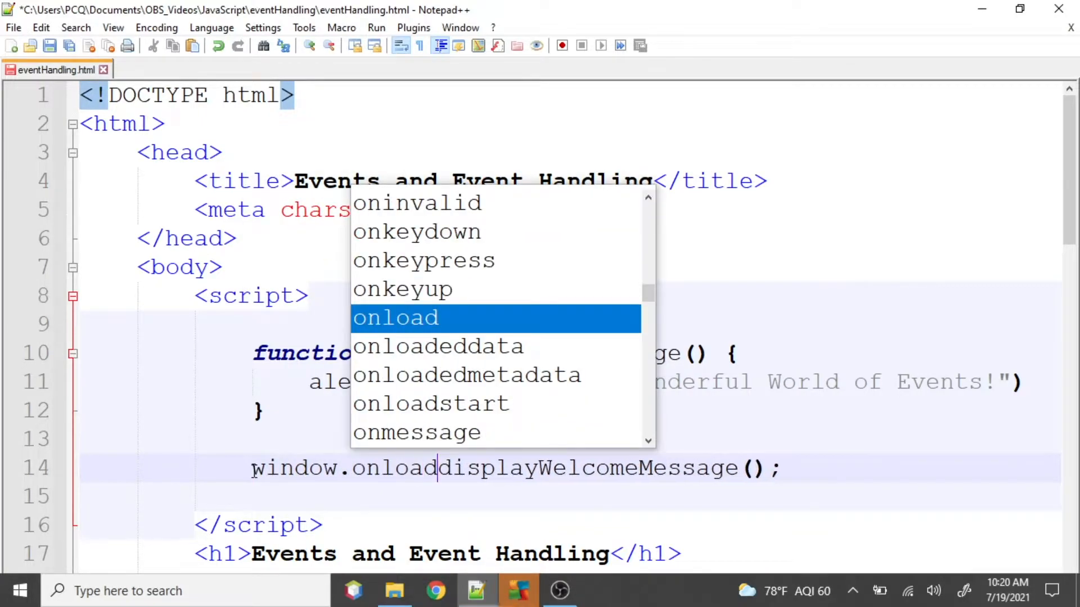
pyautogui.press('Escape')
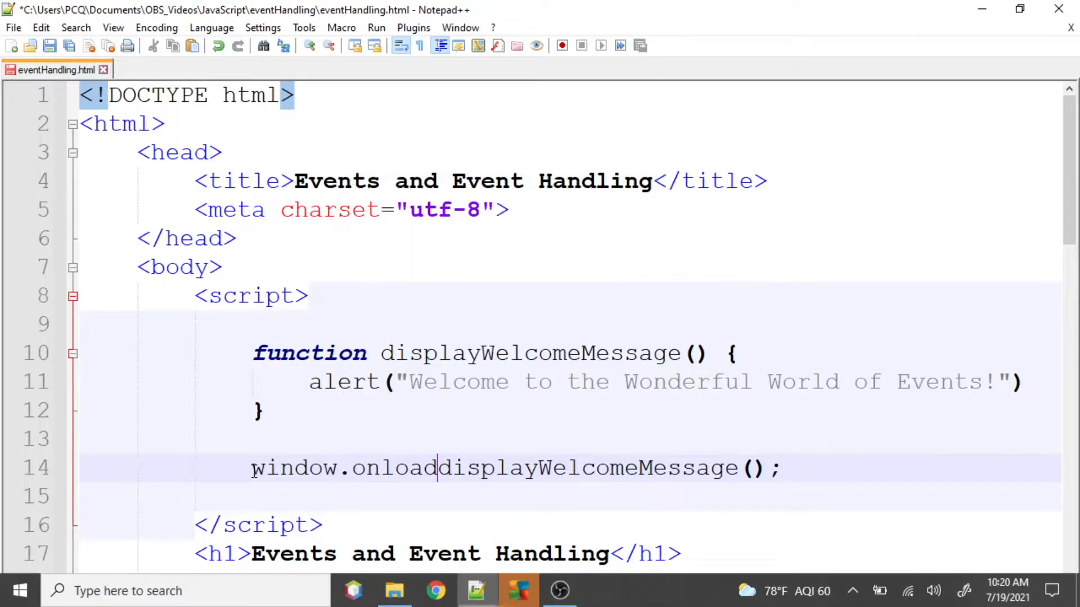
pyautogui.write('=')
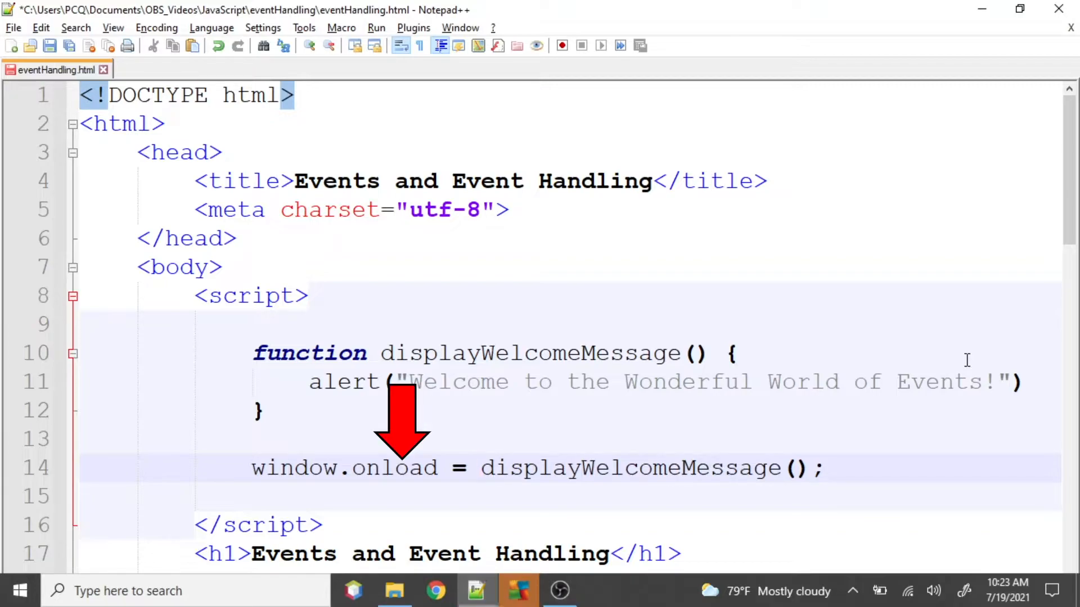
pyautogui.click(483, 468)
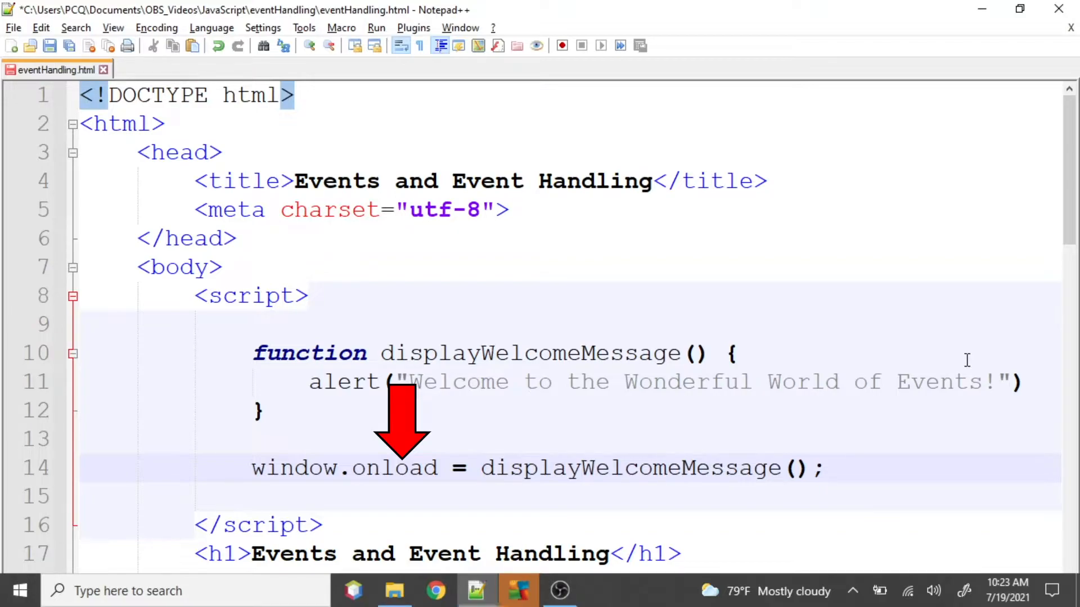
pyautogui.click(480, 468)
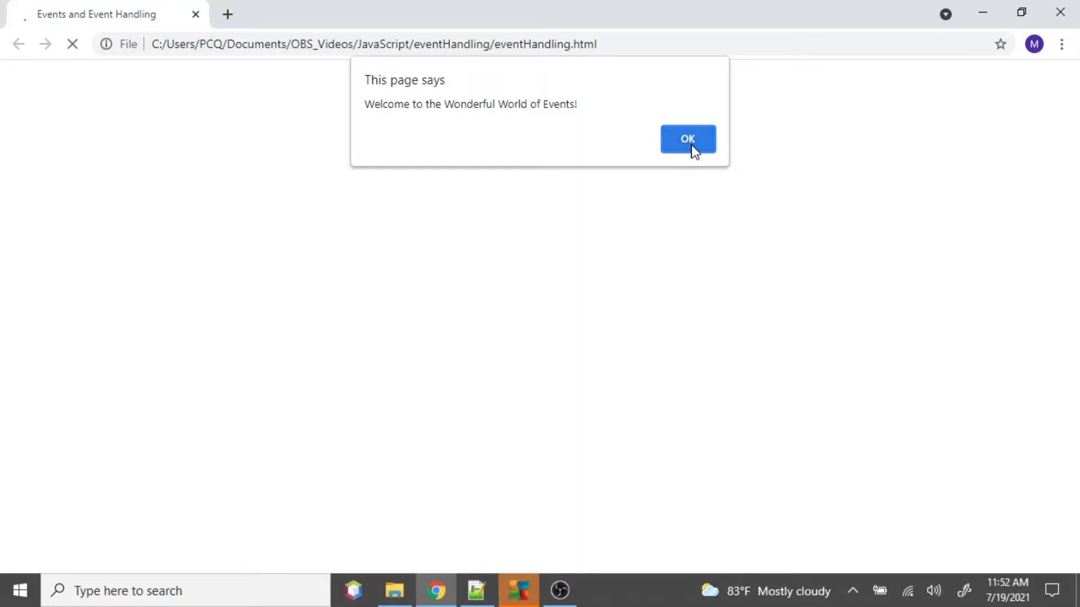
# Dismiss the welcome alert in Chrome and view the Events and Event Handling page.
pyautogui.click(687, 139)
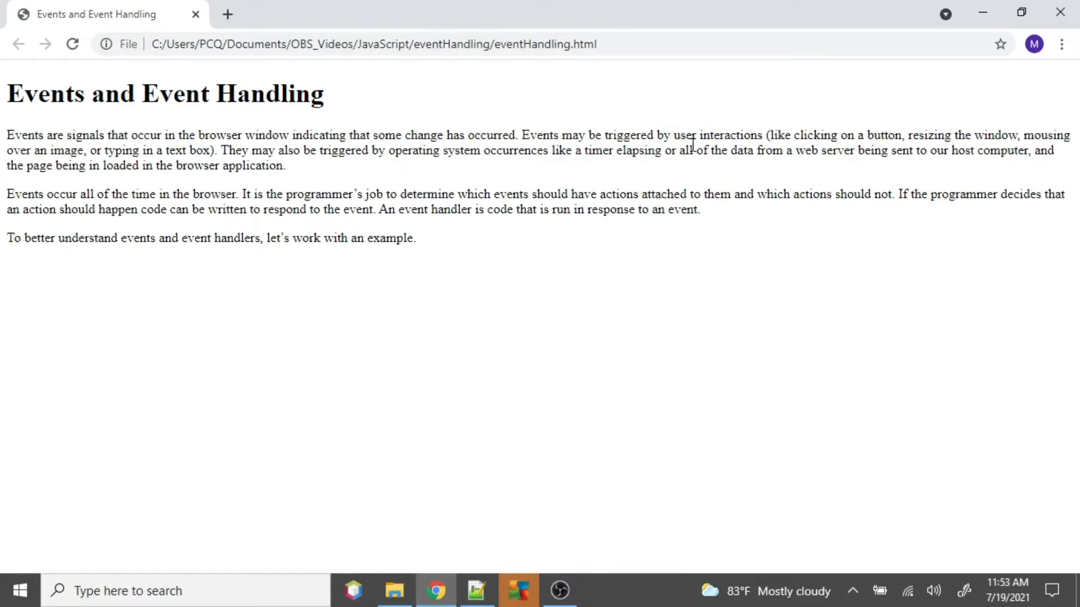
pyautogui.click(476, 591)
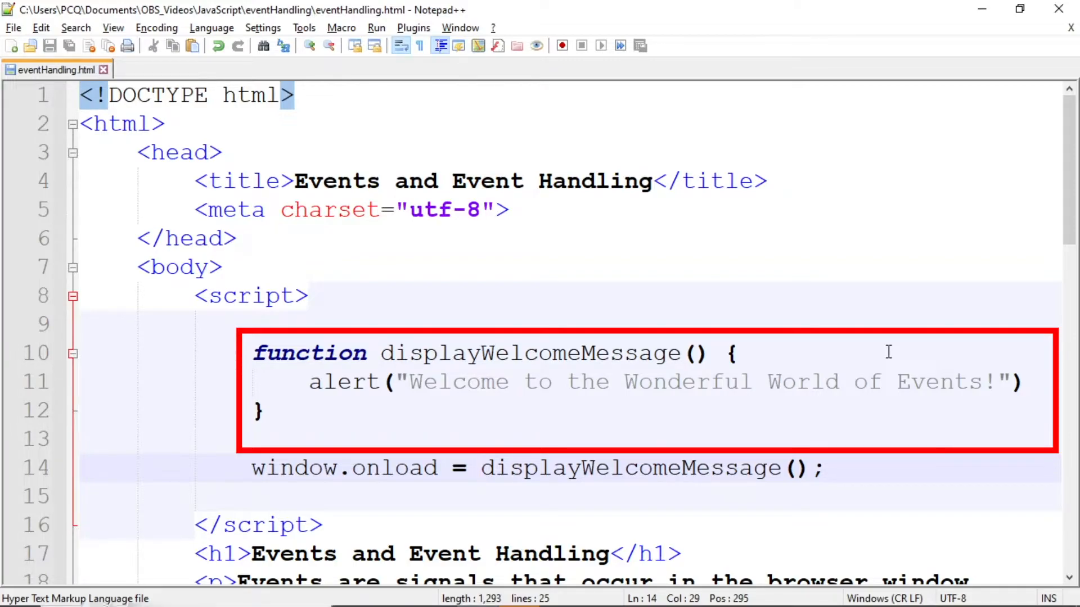
# Add <input type="button" value="Welcome"> in the body on line 24.
pyautogui.click(481, 468)
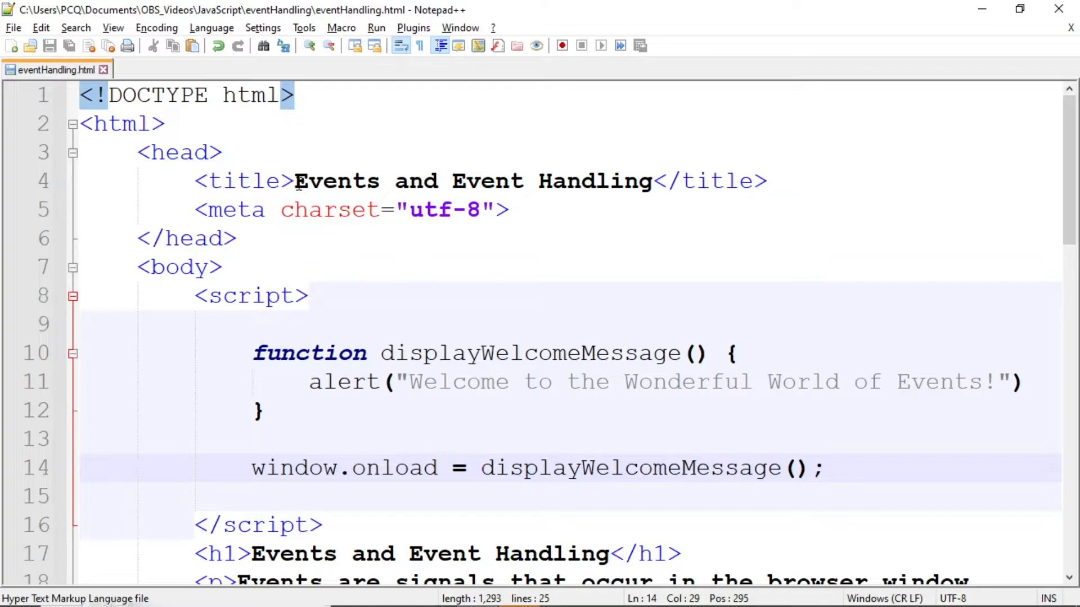
pyautogui.scroll(-3)
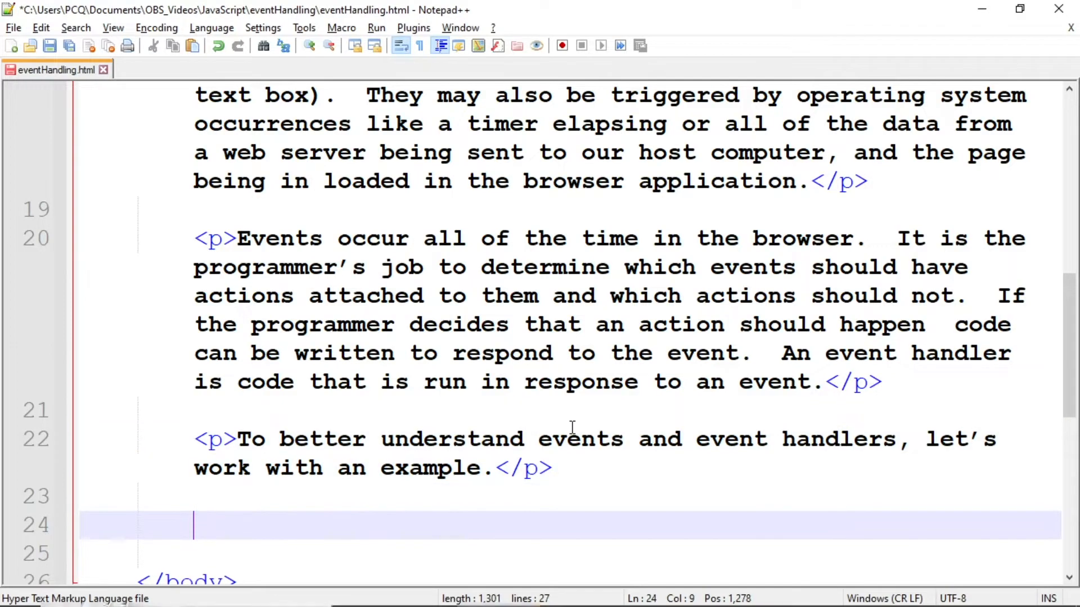
pyautogui.write('input')
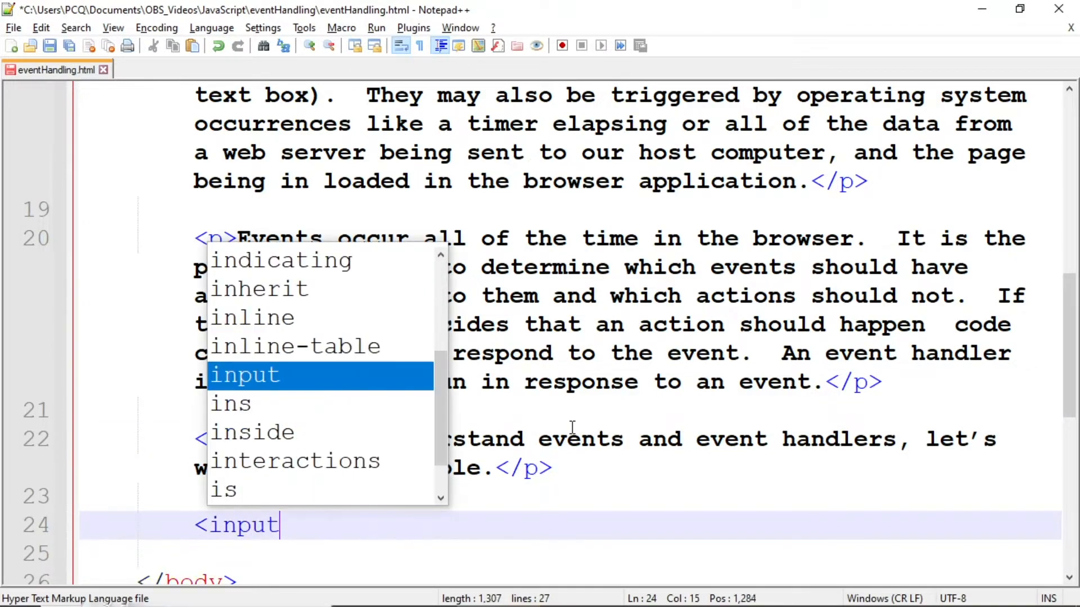
pyautogui.write('type="')
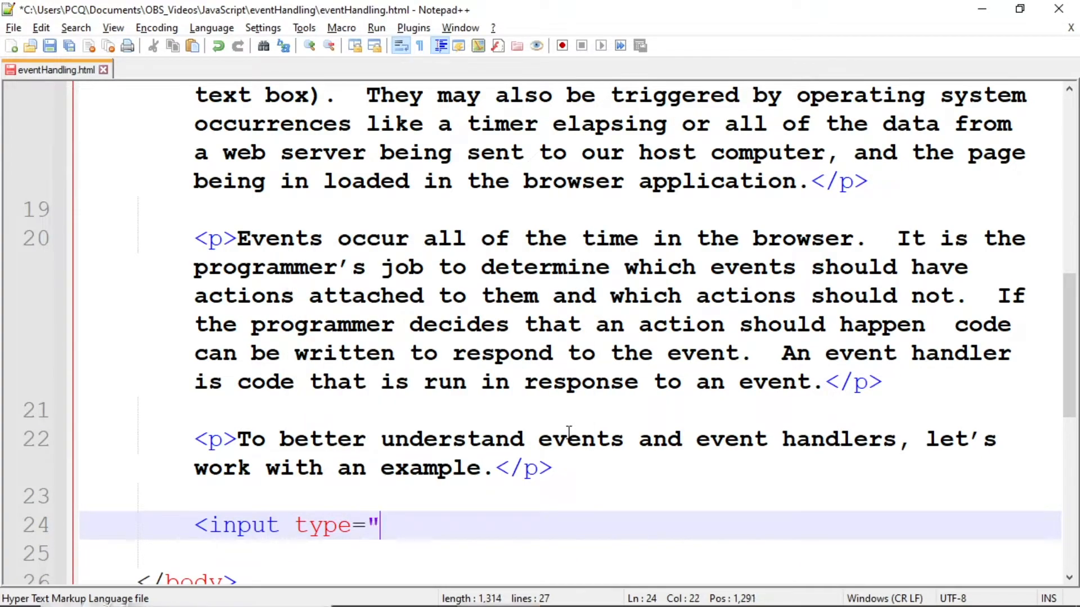
pyautogui.write('button"')
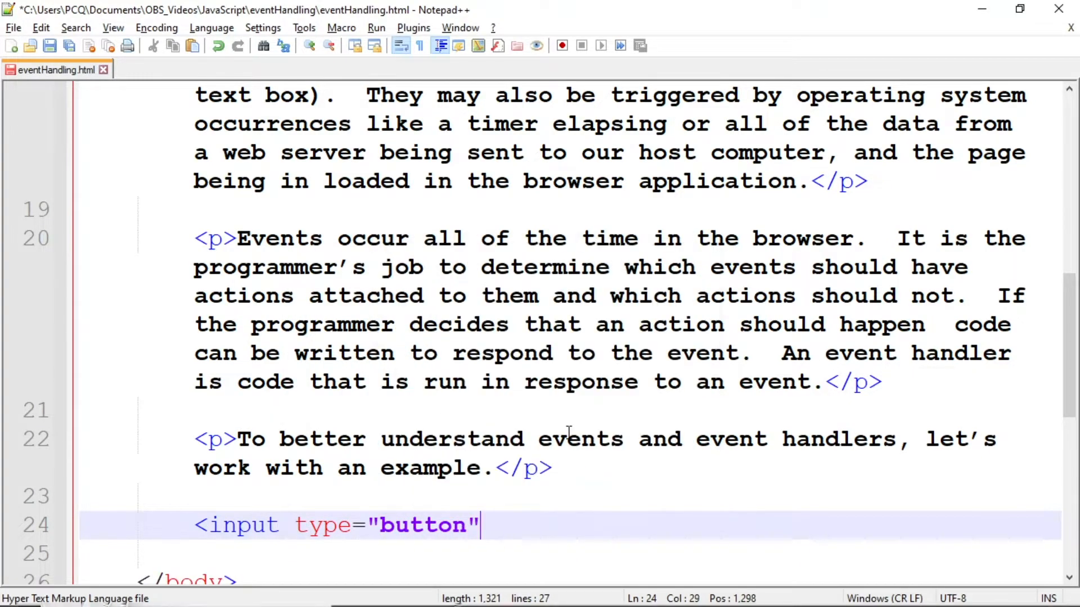
pyautogui.write('valu')
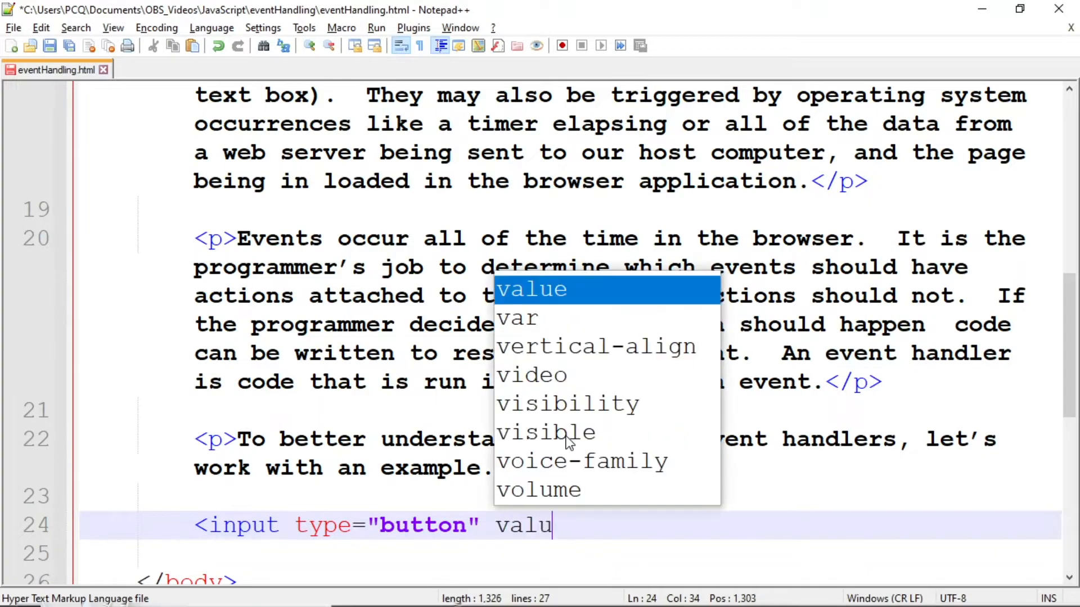
pyautogui.write('e="Welcome')
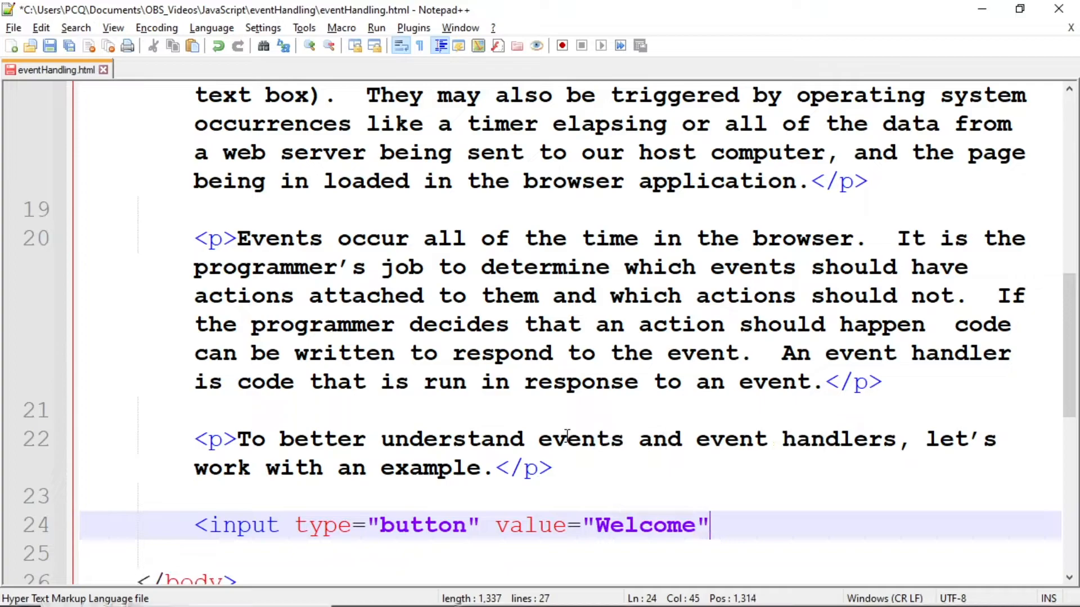
pyautogui.write('>')
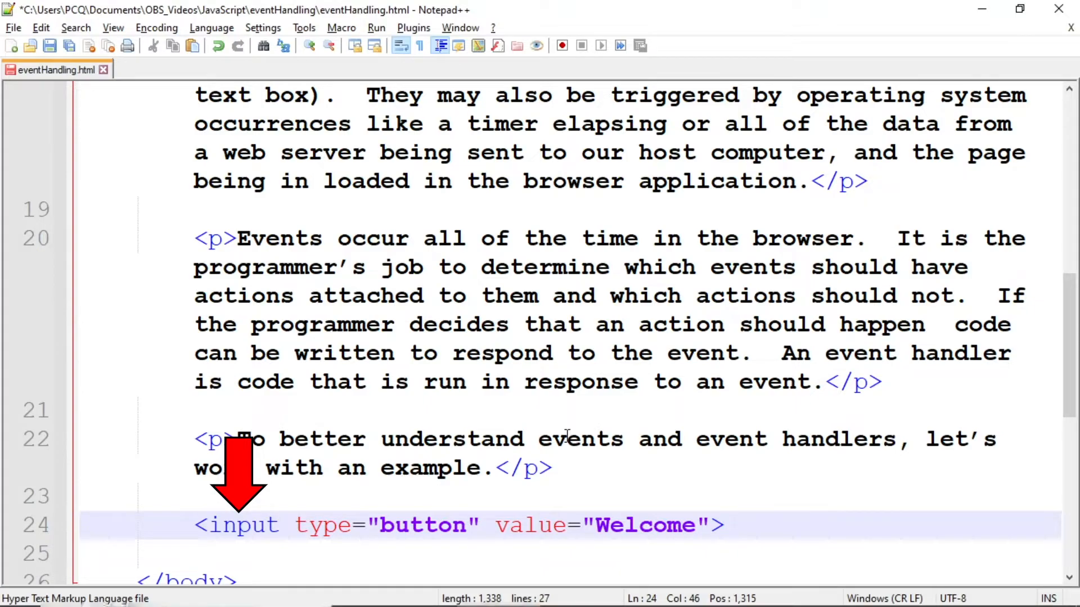
pyautogui.click(723, 525)
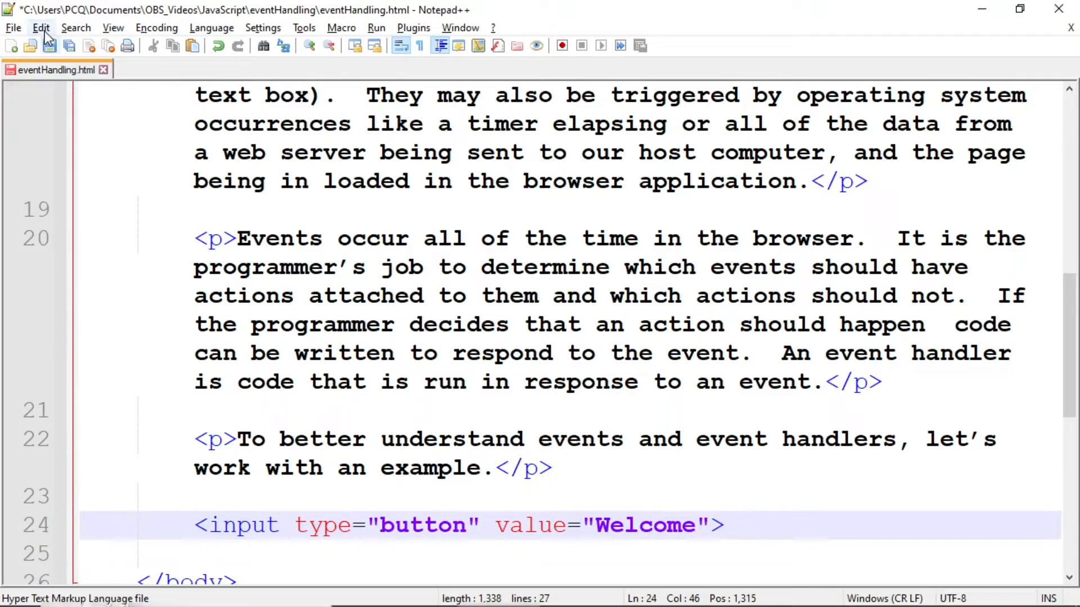
# Save, launch the page in Chrome, dismiss the onload alert and try the Welcome button.
pyautogui.click(376, 27)
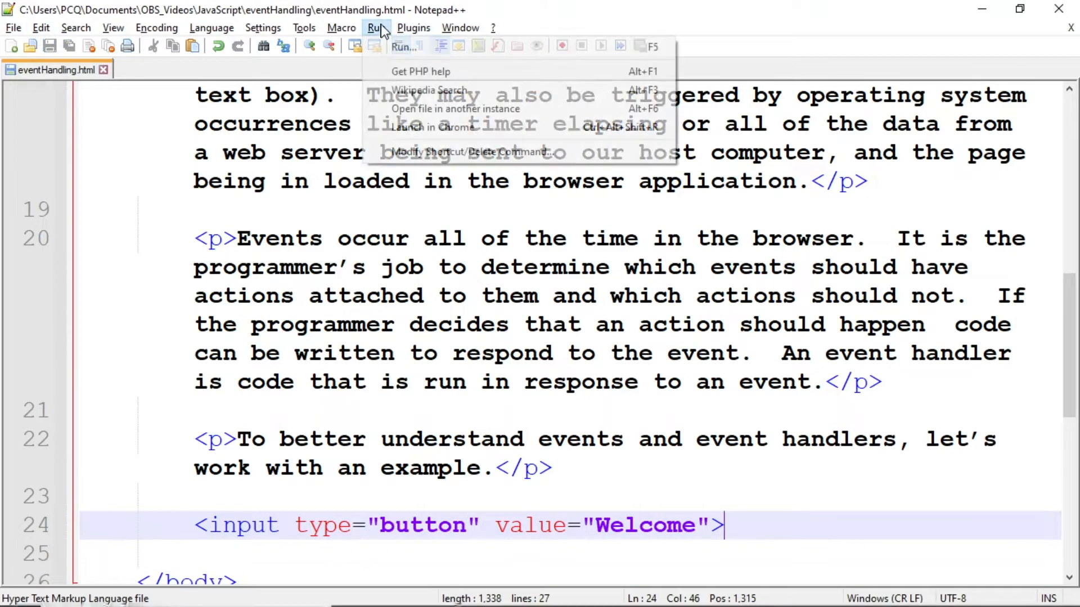
pyautogui.click(432, 127)
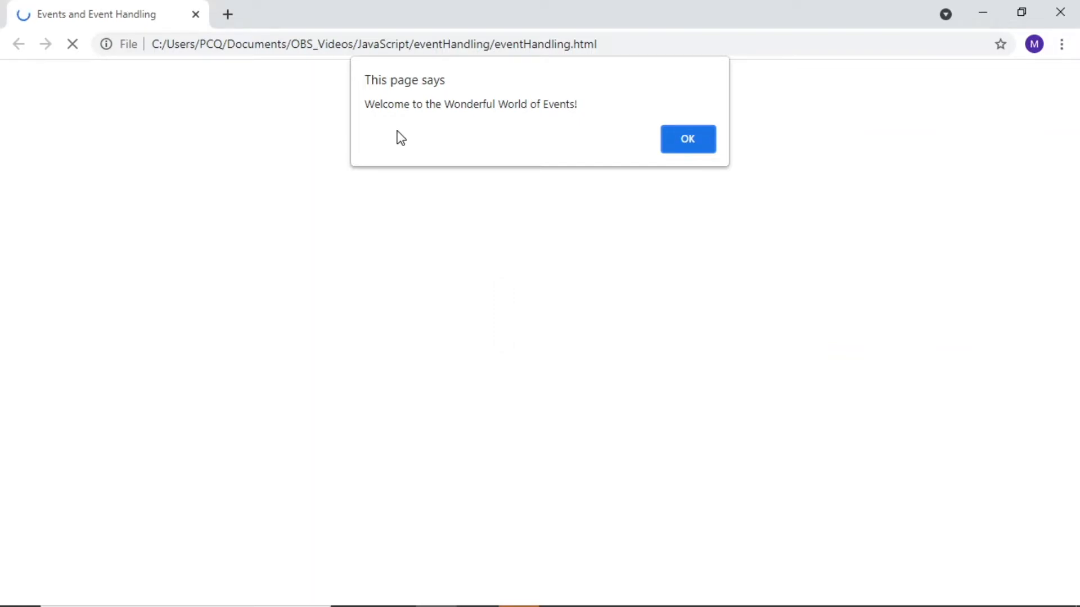
pyautogui.click(686, 138)
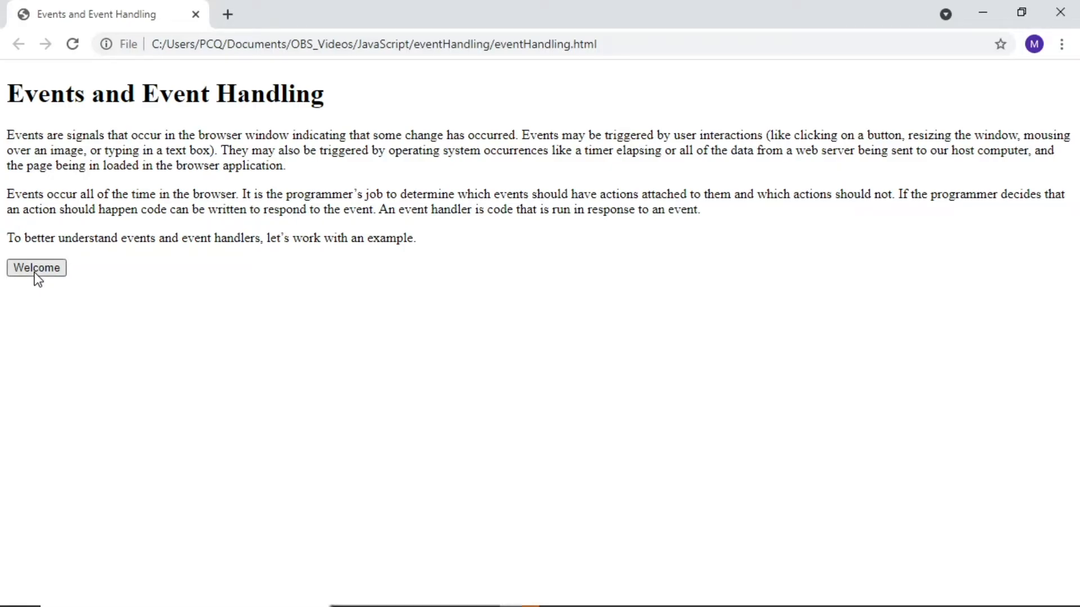
pyautogui.click(36, 268)
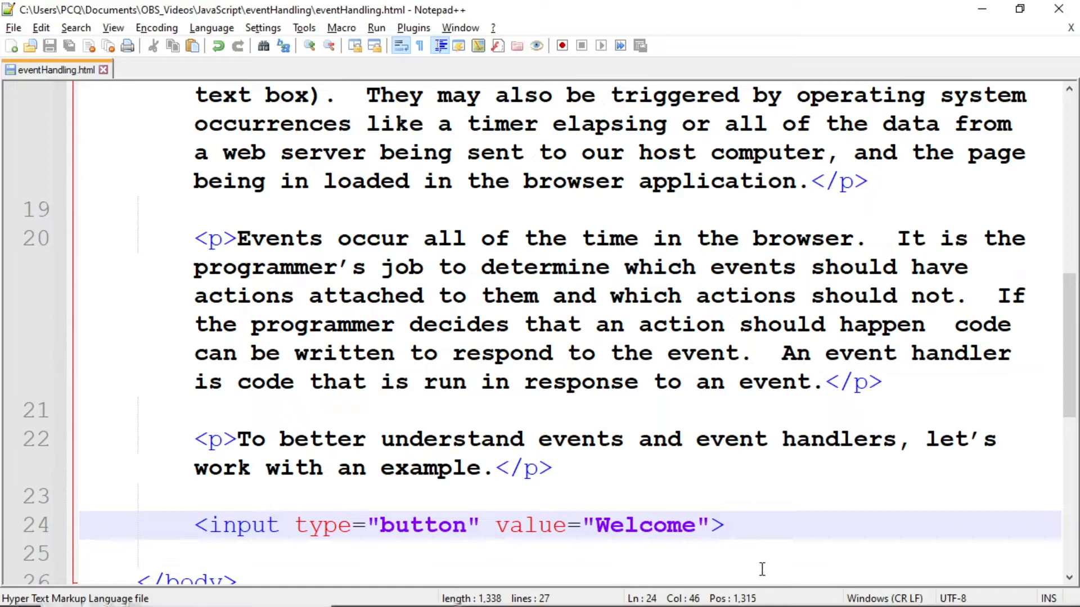
# Add onclick="displayWelcomeMessage()" to the Welcome button input.
pyautogui.write('onc')
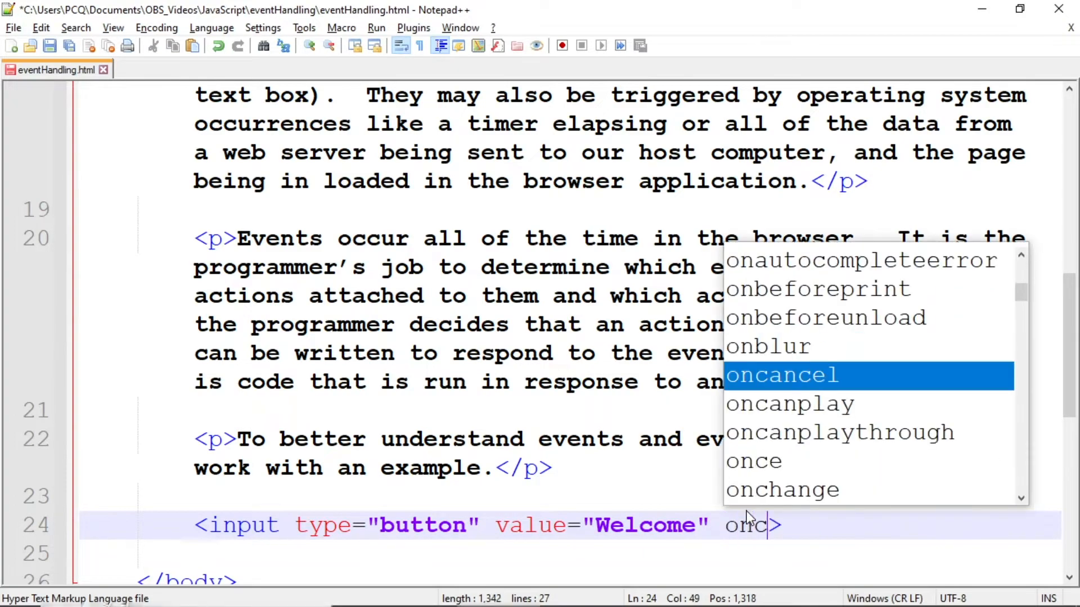
pyautogui.write('lick')
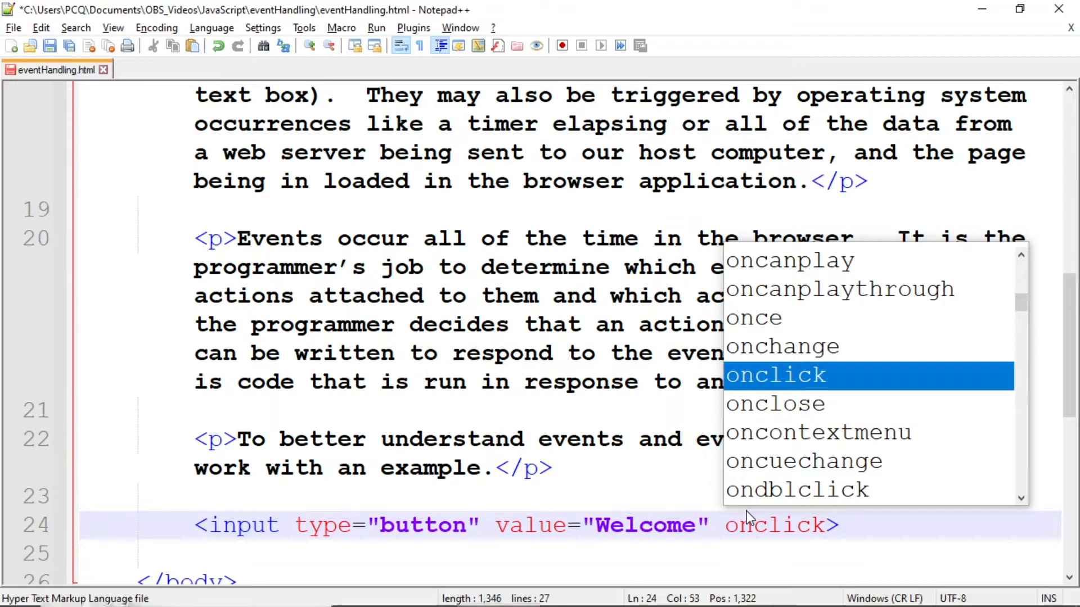
pyautogui.write('>')
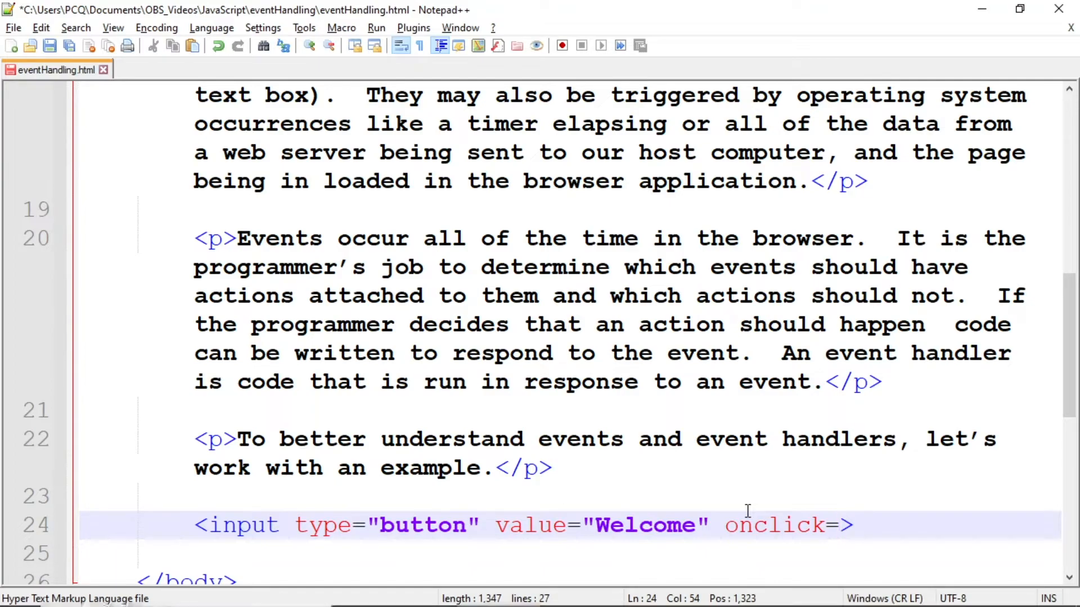
pyautogui.write('"d')
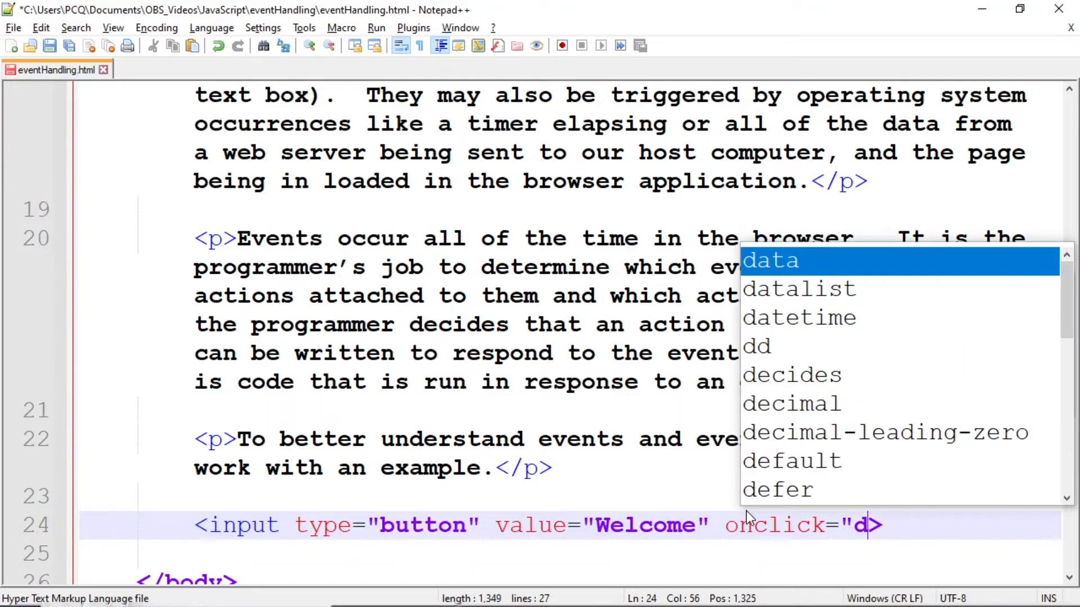
pyautogui.write('isplayWelcomeMessage(')
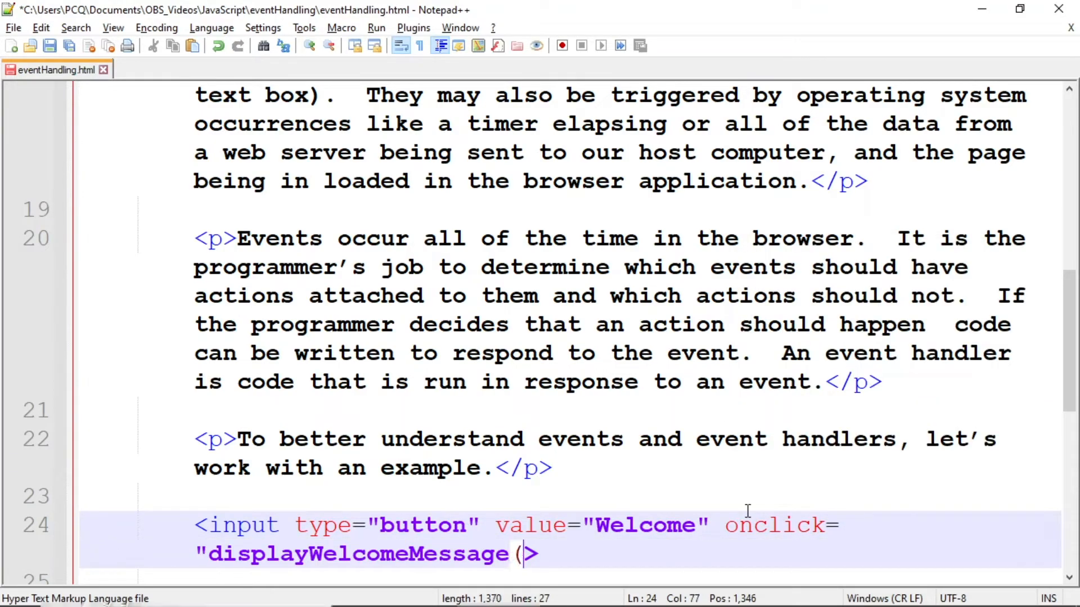
pyautogui.write(')')
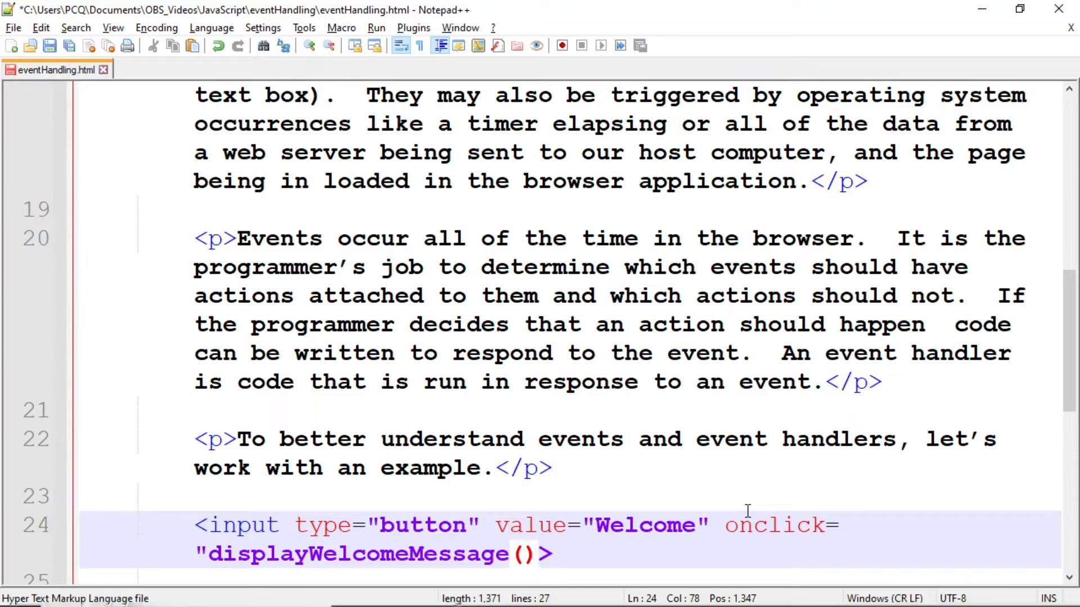
pyautogui.write('"')
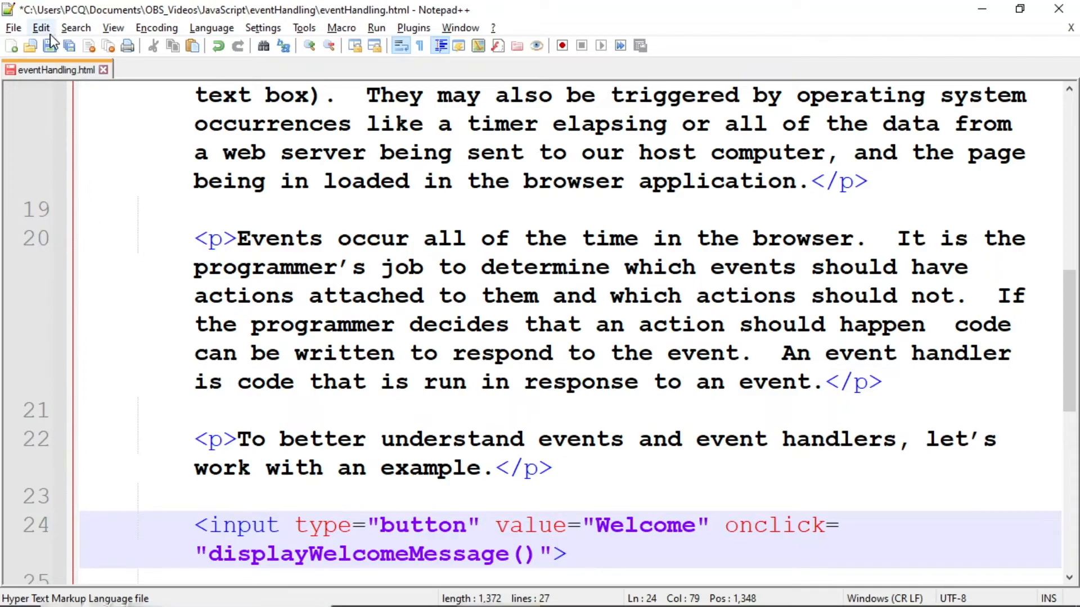
# Save, relaunch the page in Chrome and dismiss the onload welcome alert.
pyautogui.click(48, 45)
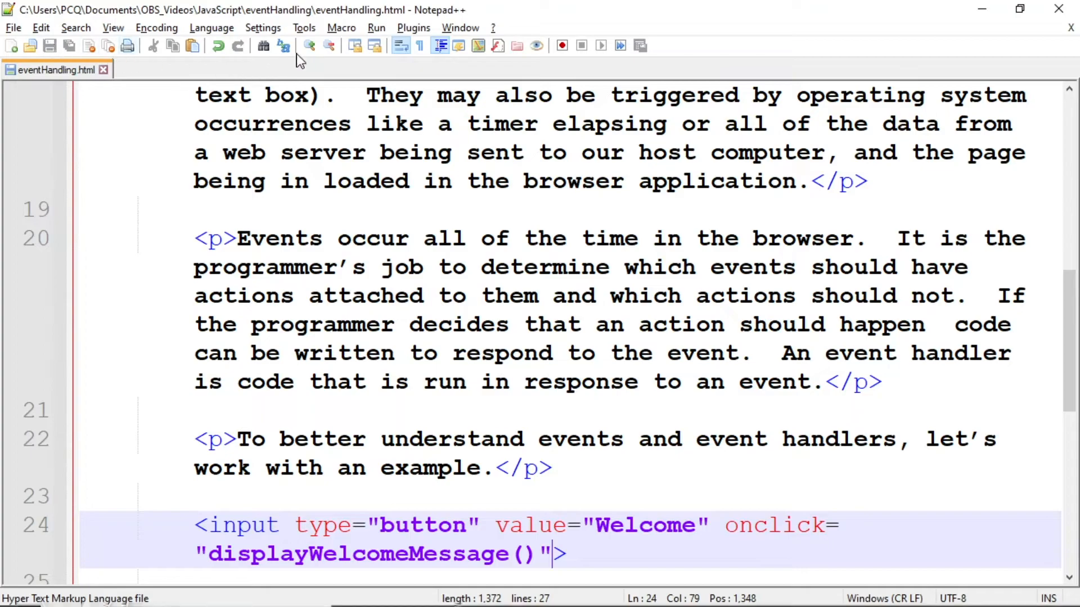
pyautogui.click(376, 27)
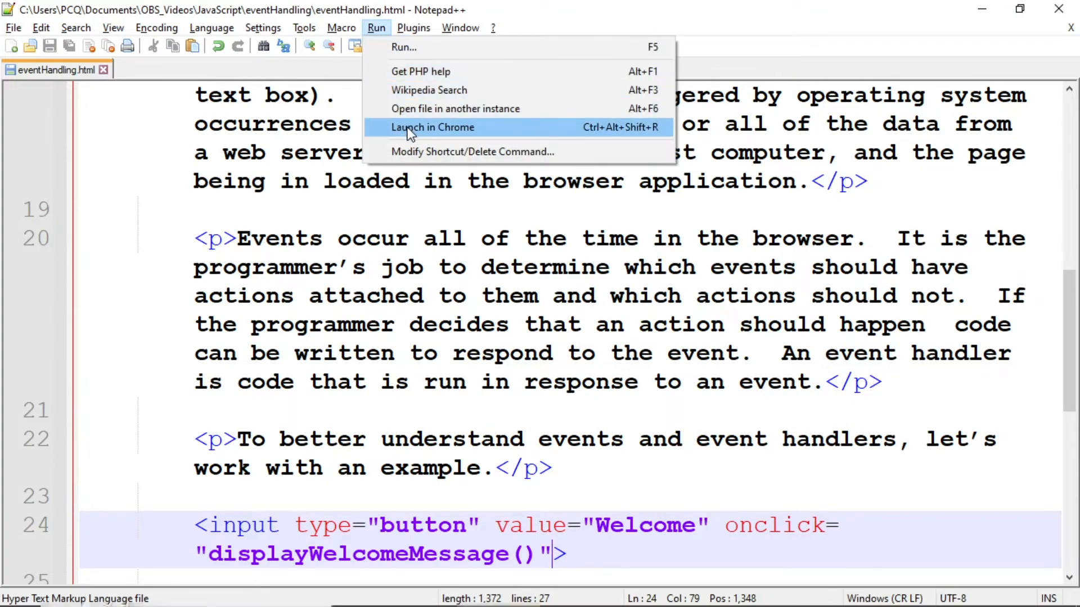
pyautogui.click(432, 127)
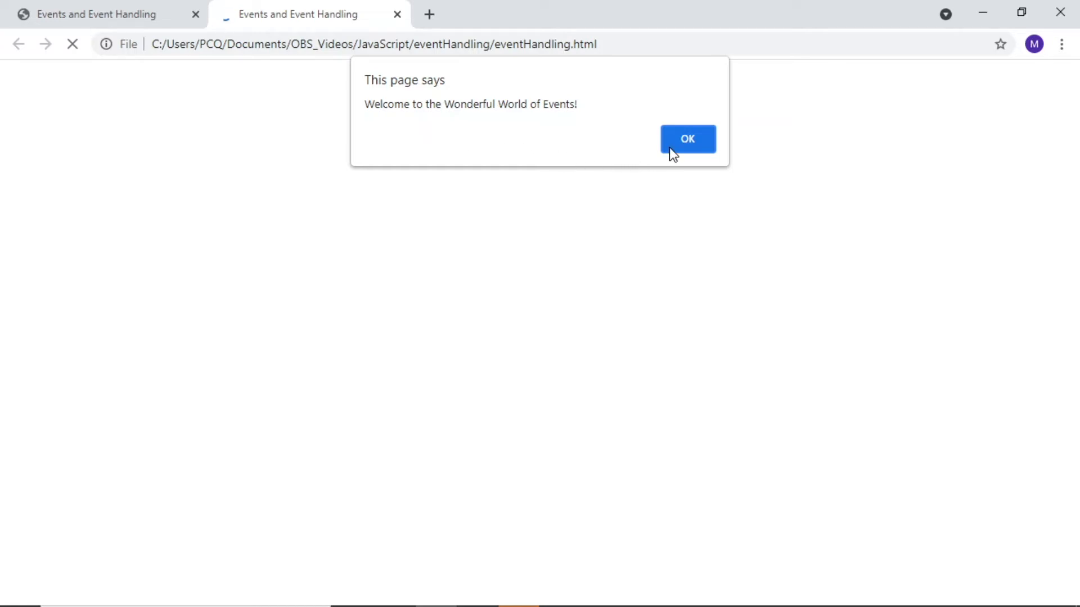
pyautogui.click(686, 138)
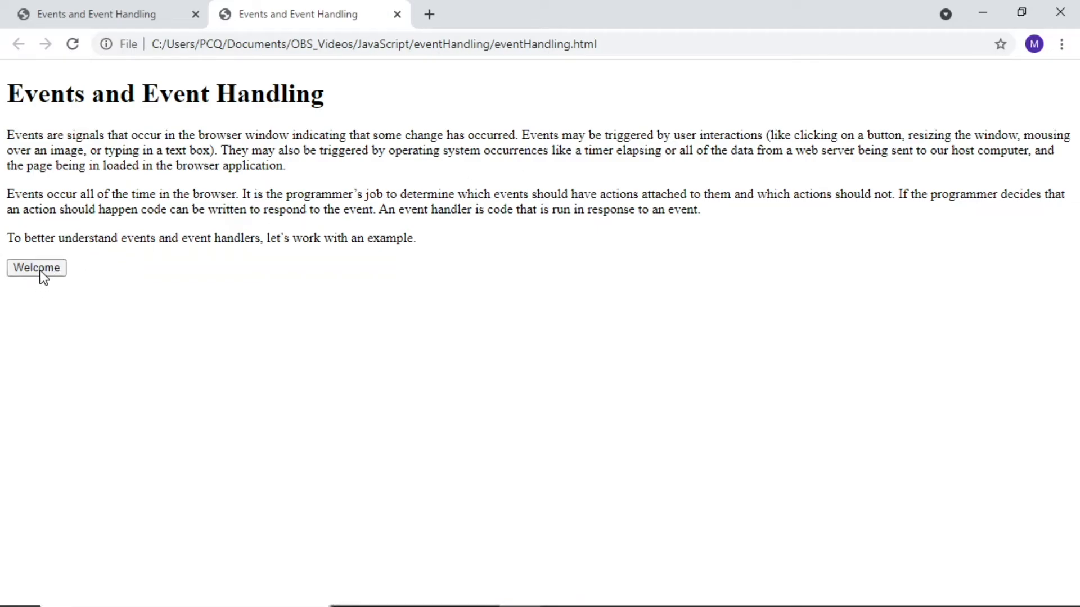
# Click the Welcome button so it pops the welcome alert, dismiss it and click again.
pyautogui.click(36, 268)
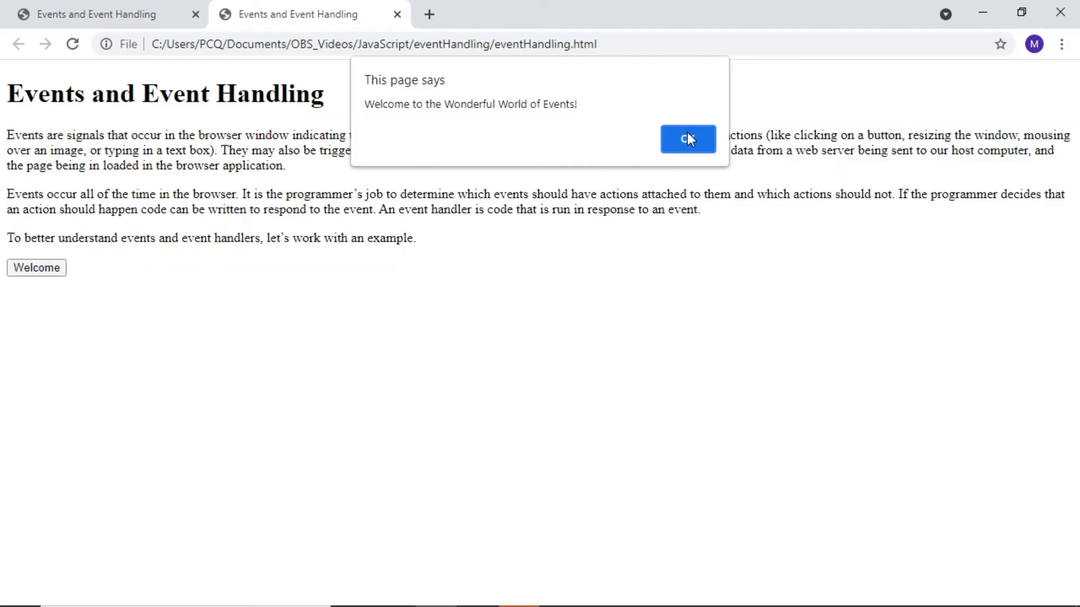
pyautogui.click(687, 138)
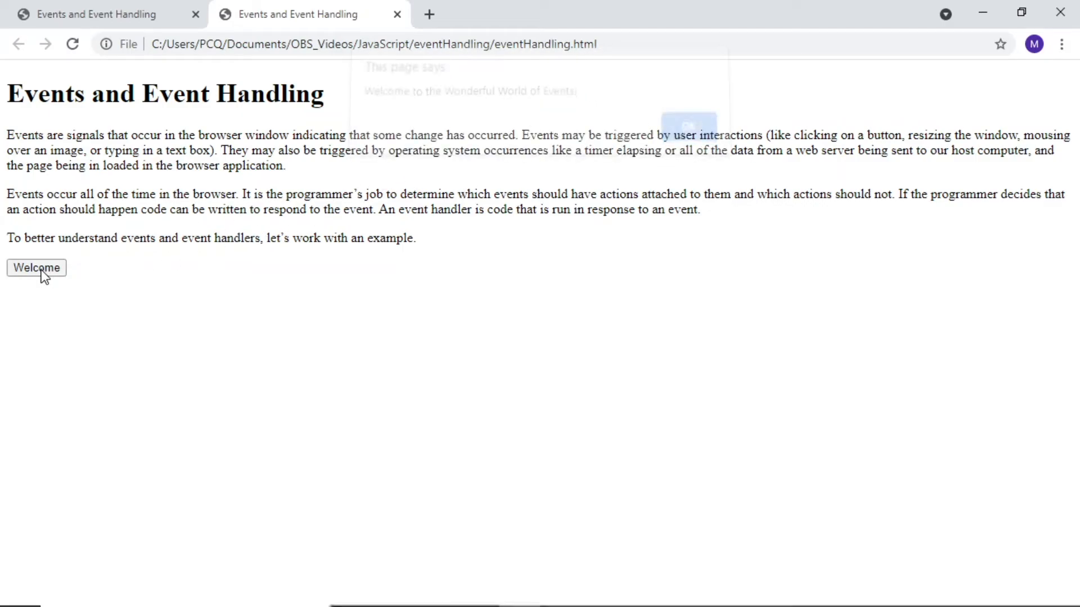
pyautogui.click(687, 127)
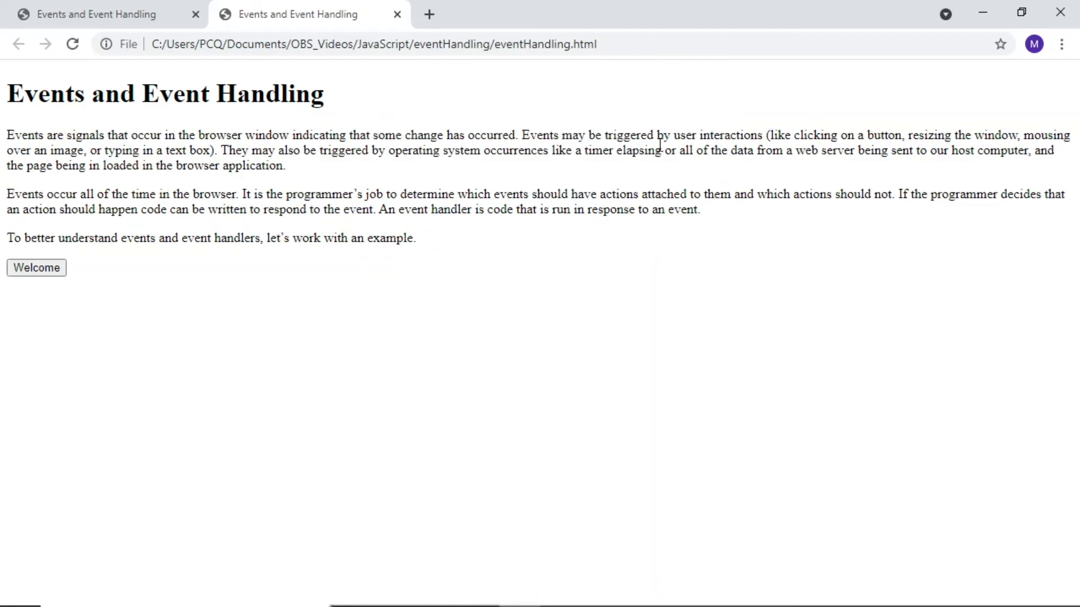
pyautogui.click(36, 268)
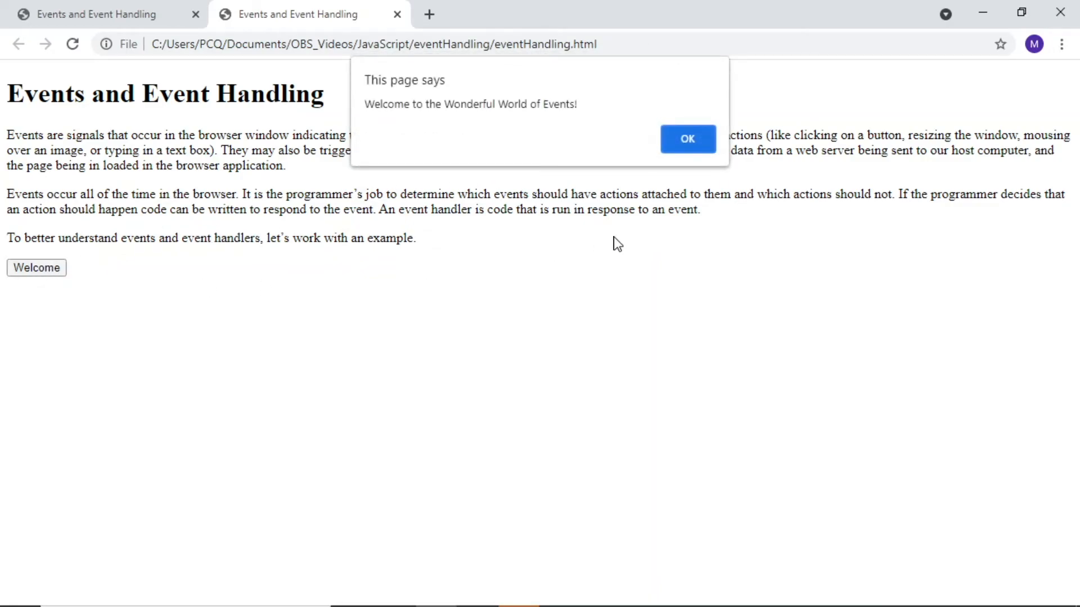